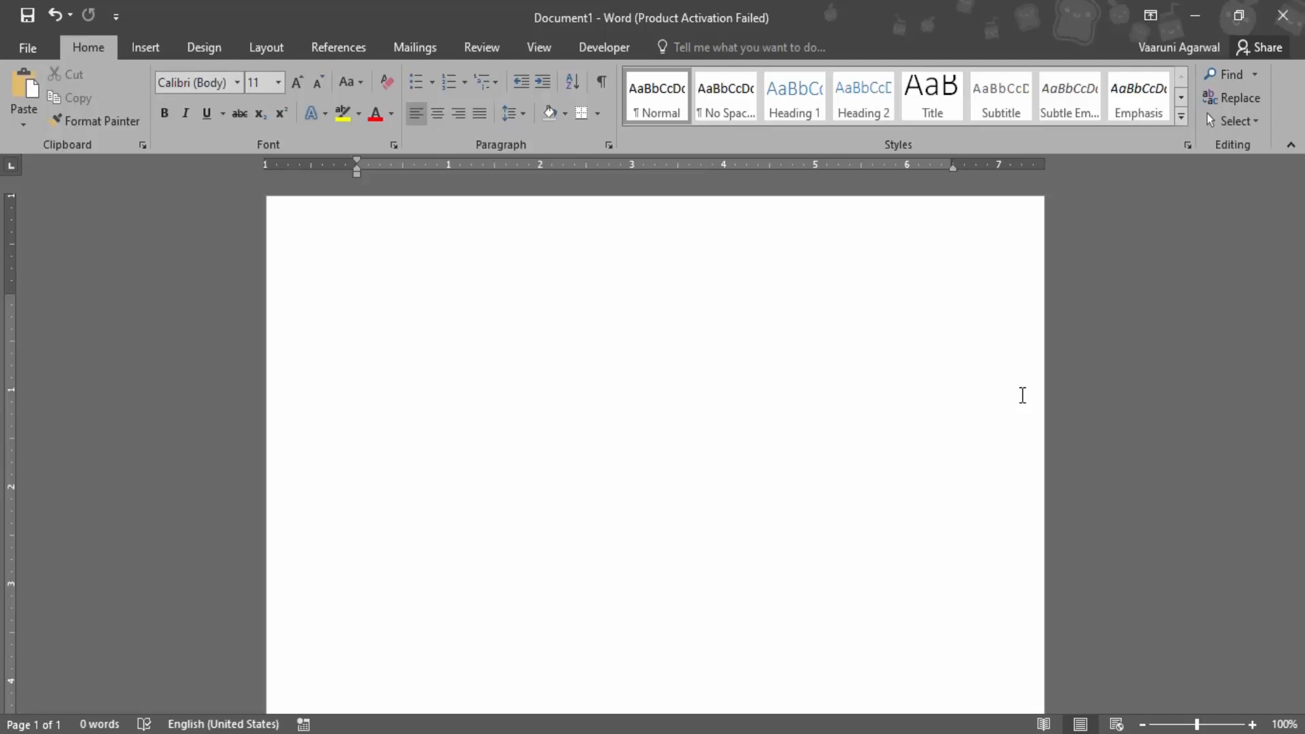
Type the word 'text' on the first line of the empty page.
left_click(357, 301)
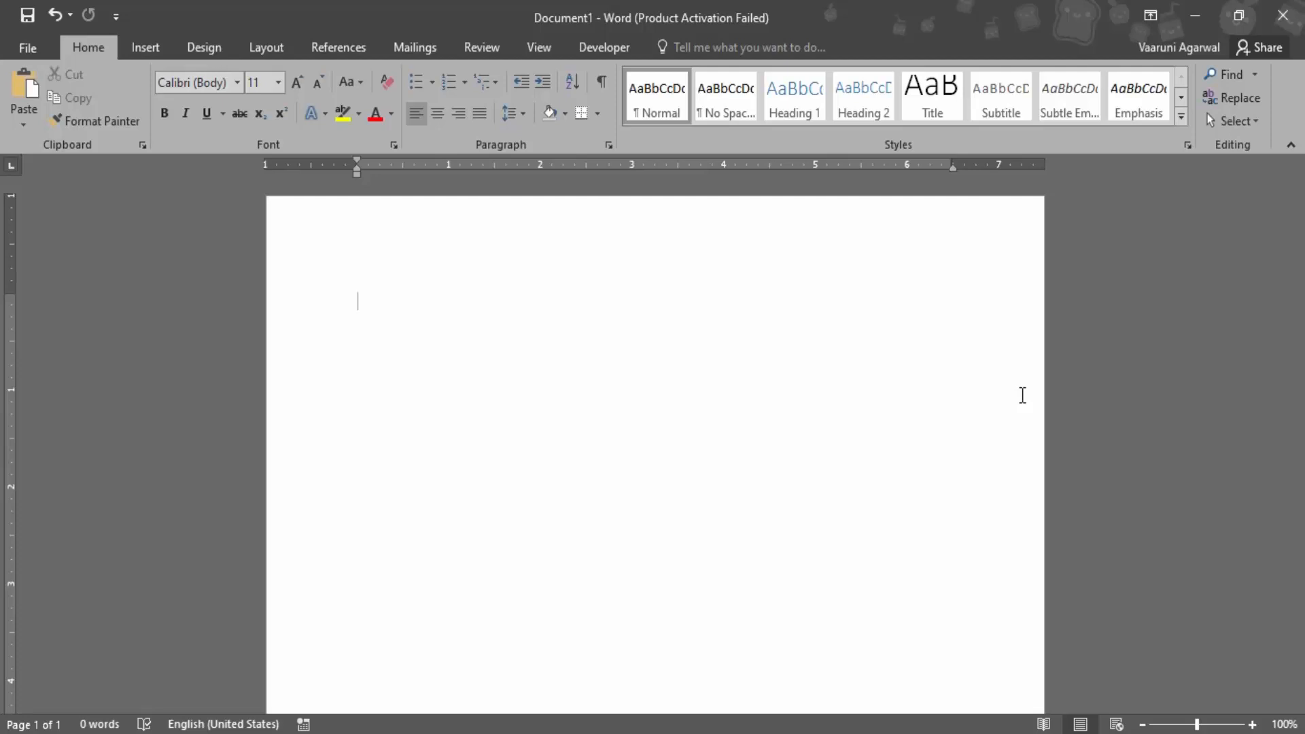
type("text")
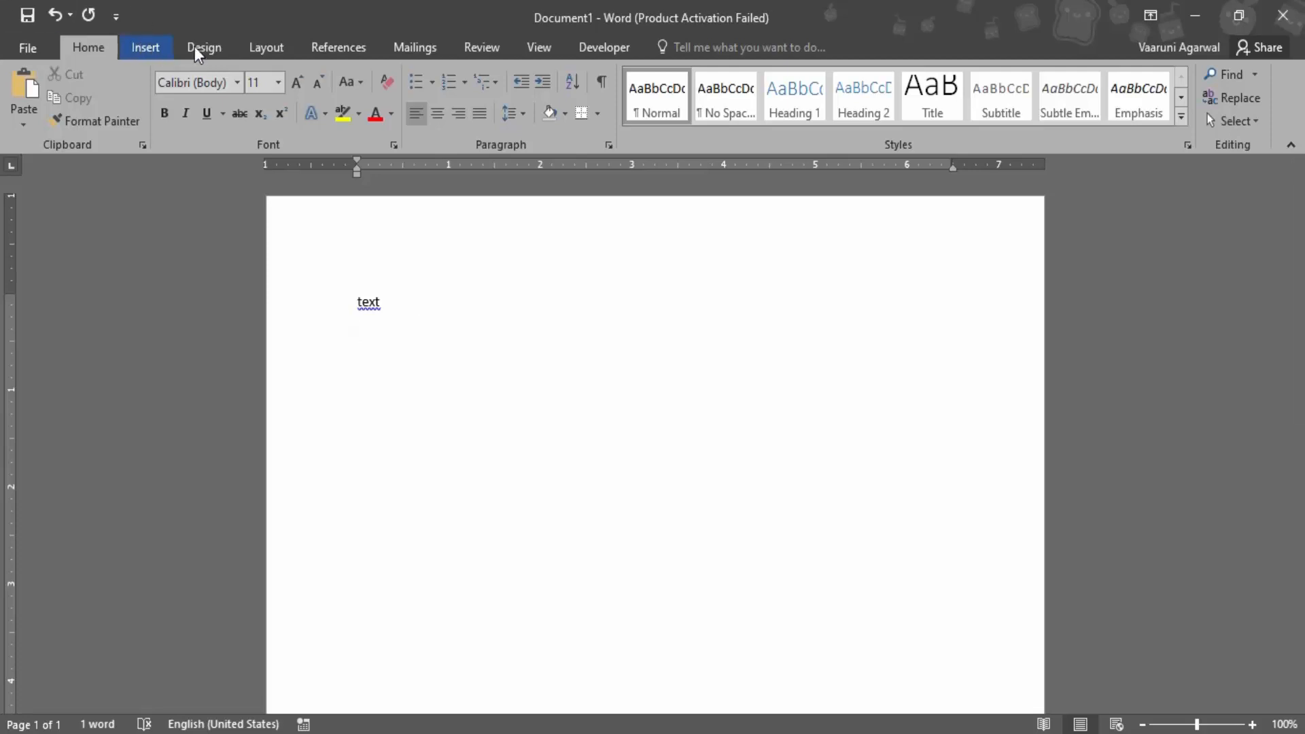
Bring up the Design options and extend the line to 'text is visible.'.
left_click(204, 47)
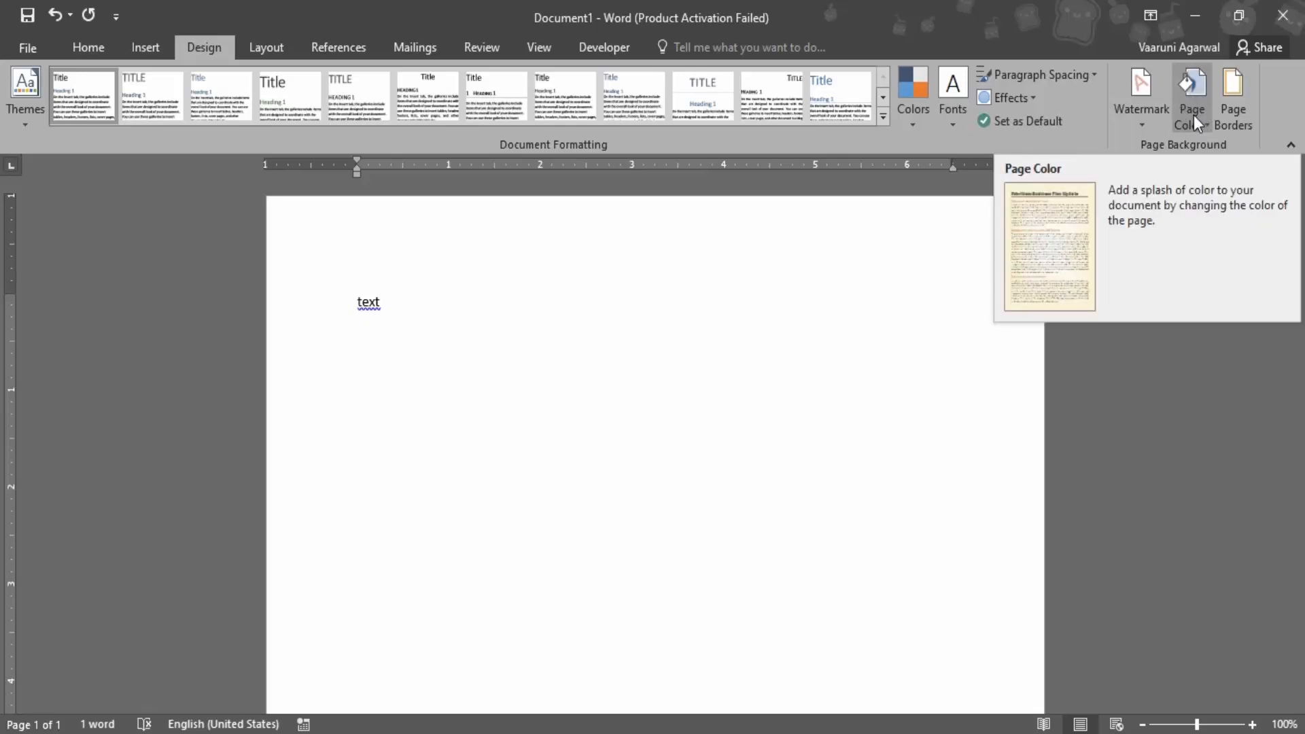
type("is")
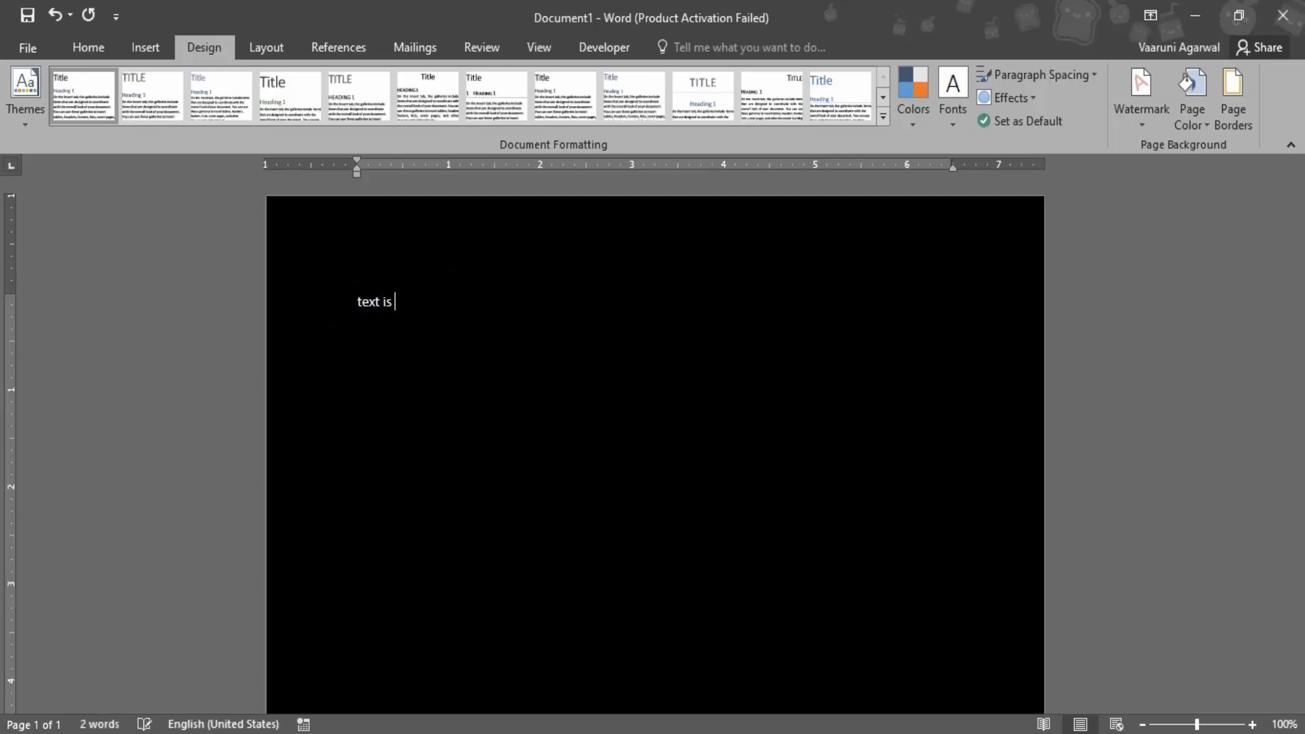
type("visible.")
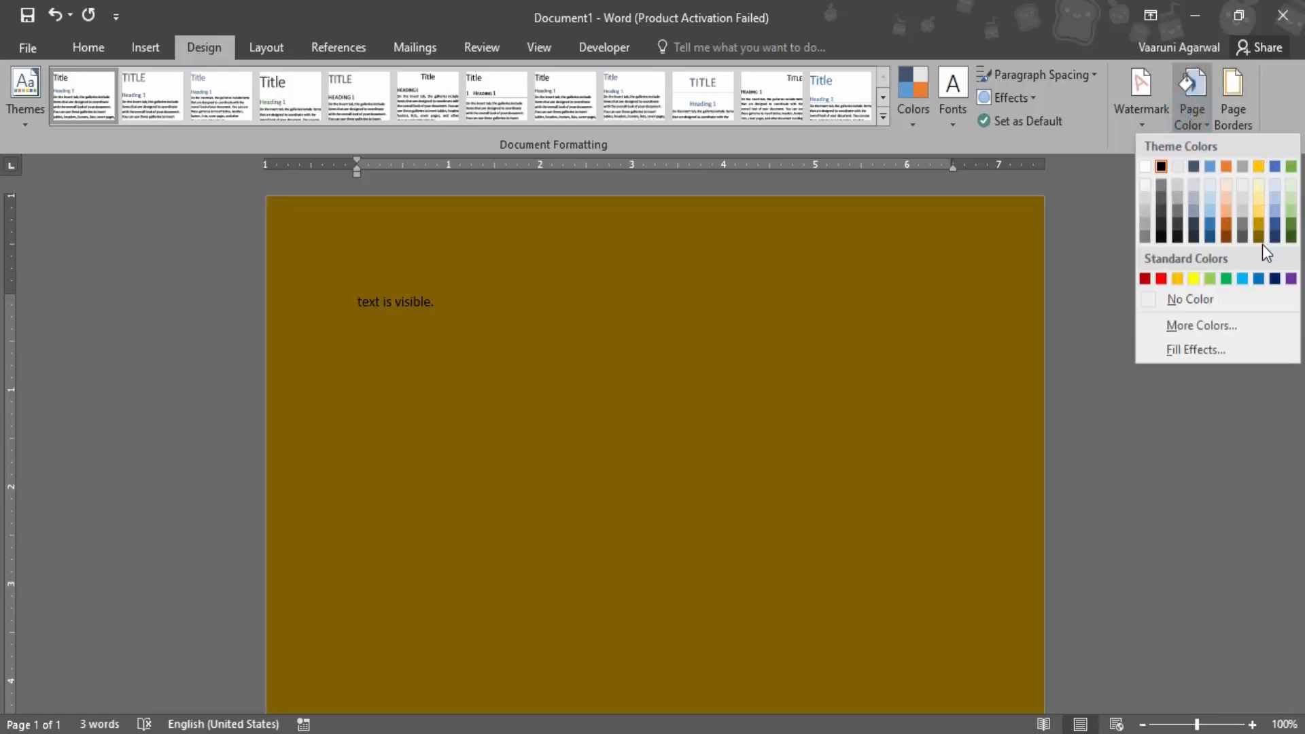
Preview Page Color swatches and keep the page background Black.
left_click(1275, 279)
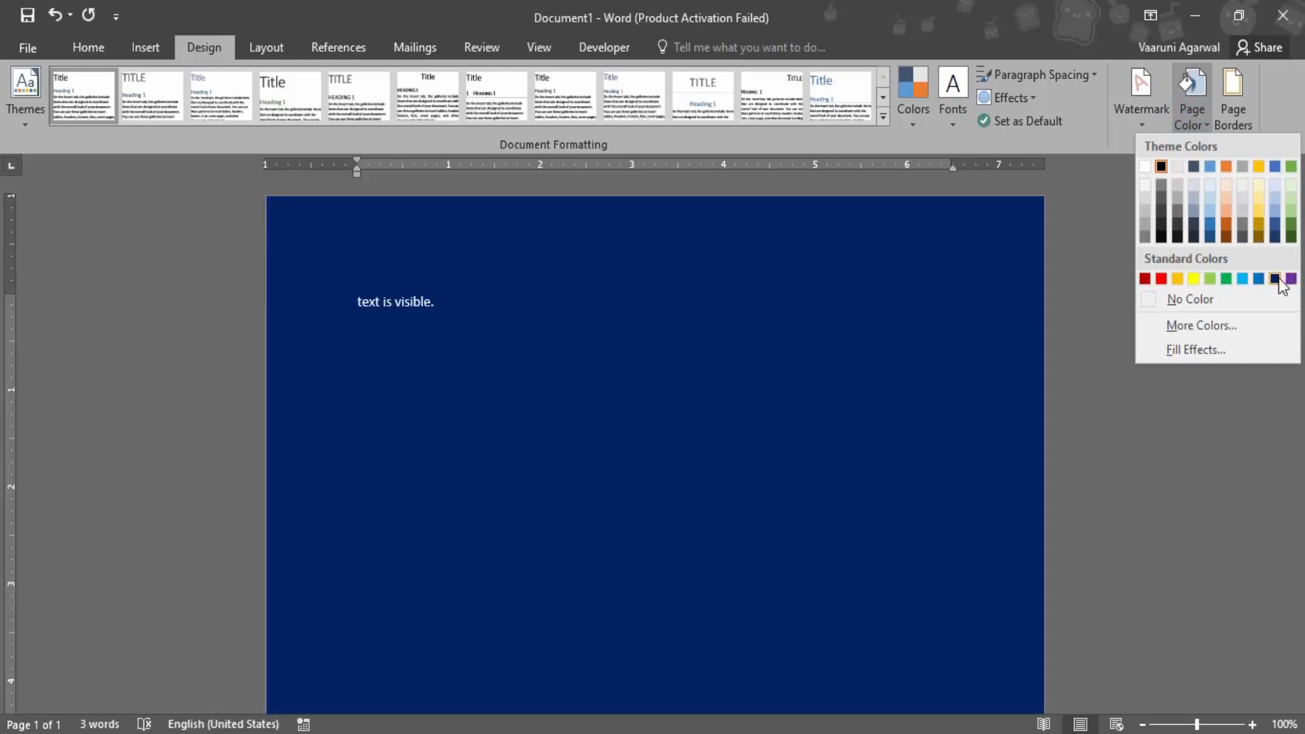
mouse_move(1275, 279)
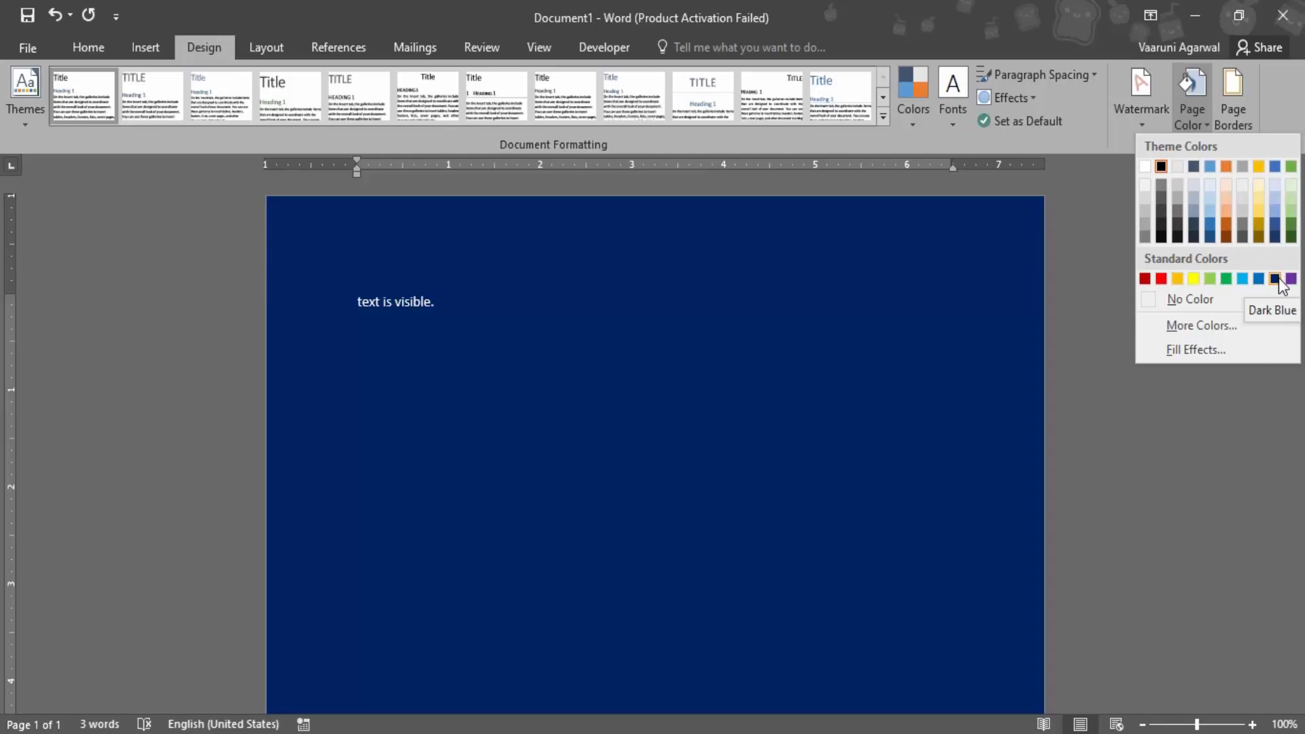
left_click(1224, 229)
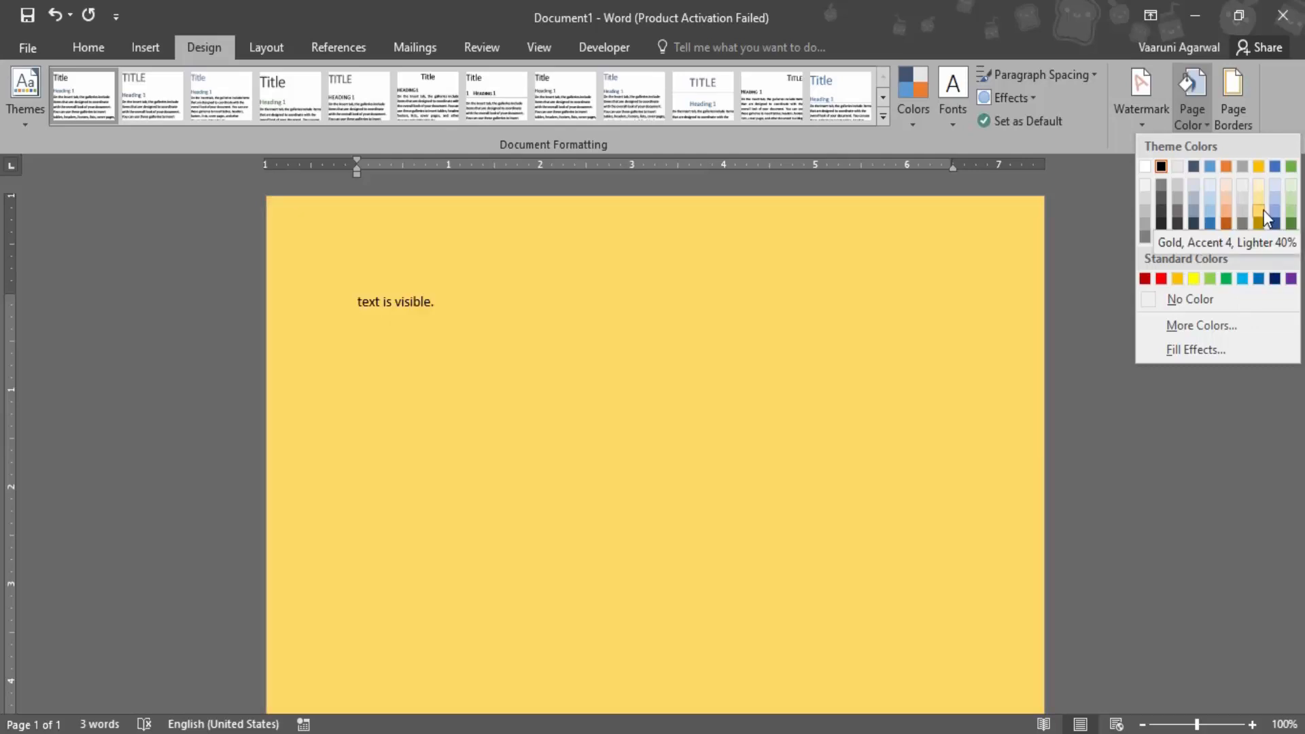
left_click(1160, 278)
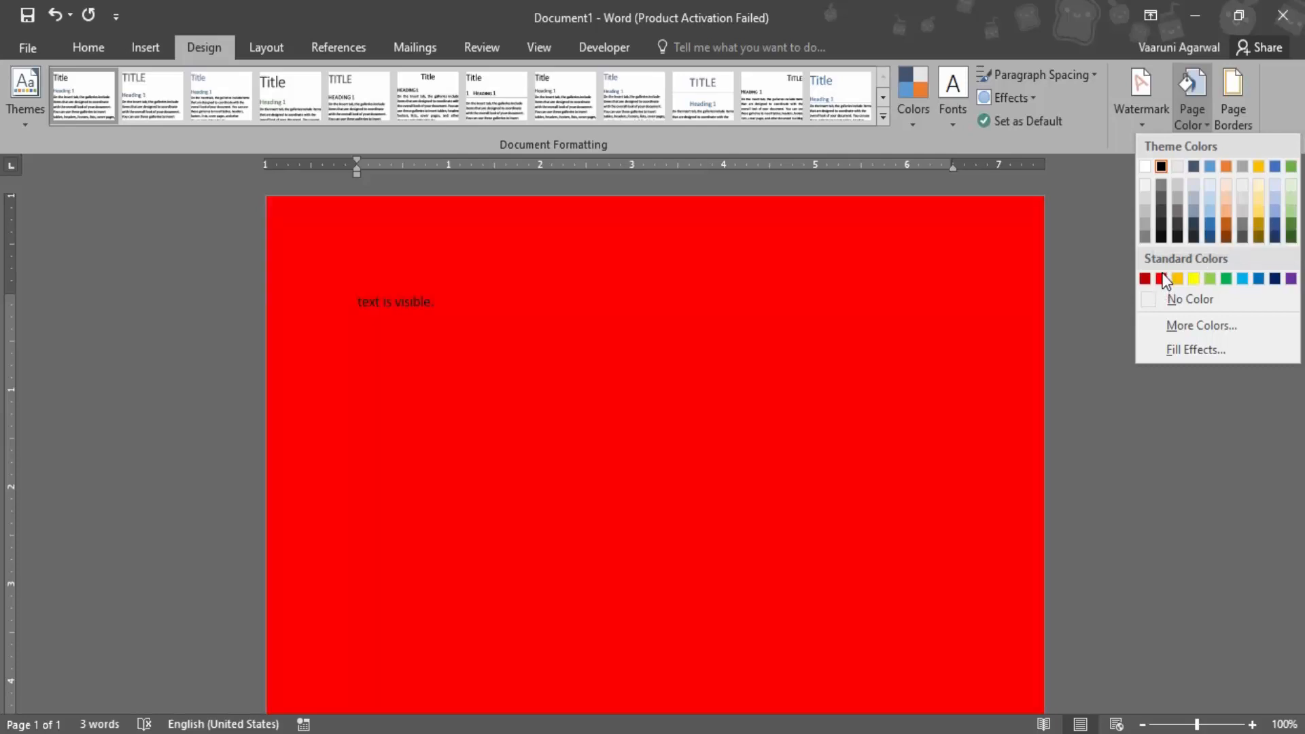
left_click(1190, 299)
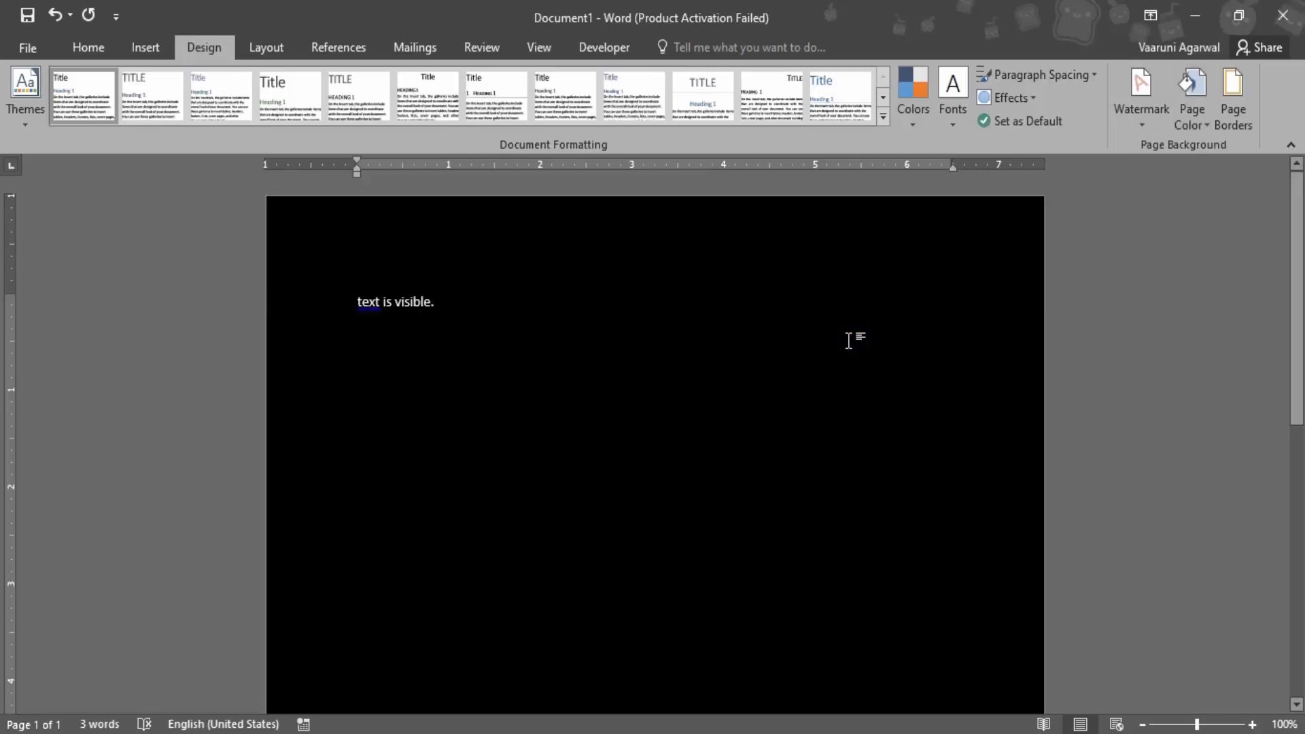
mouse_move(809, 282)
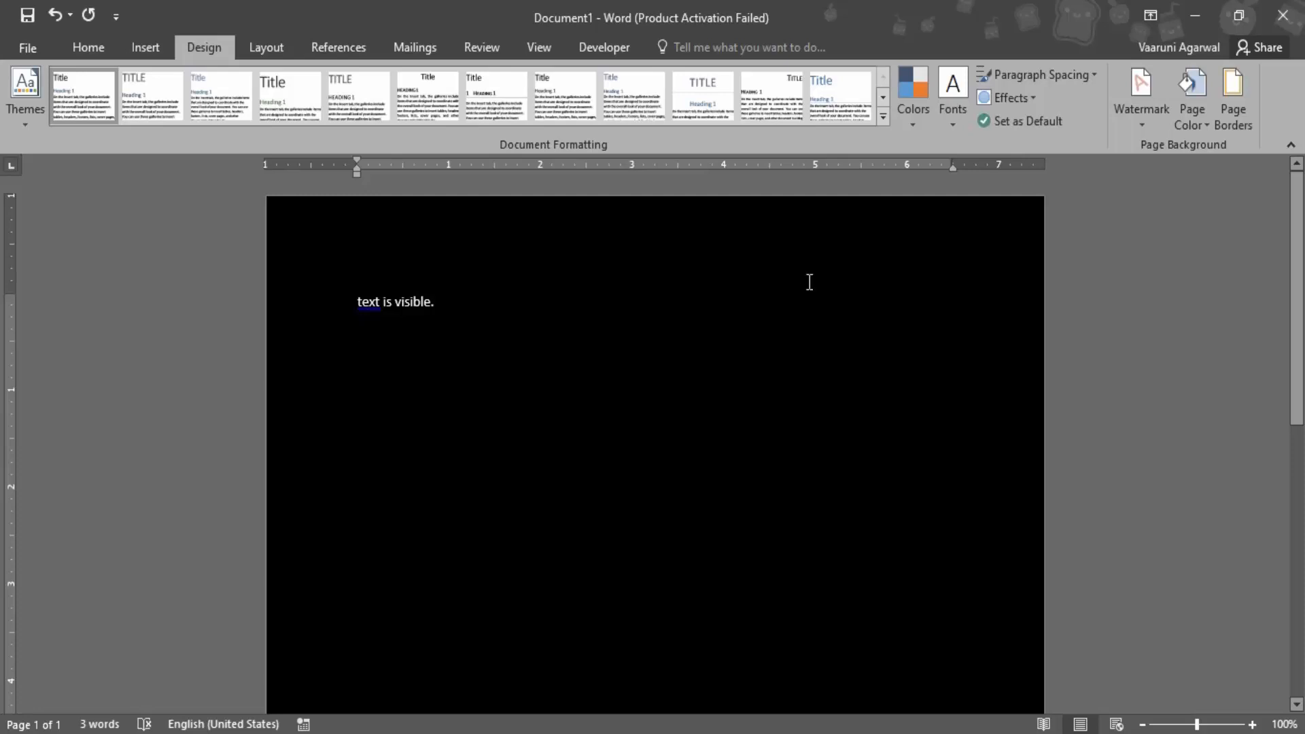